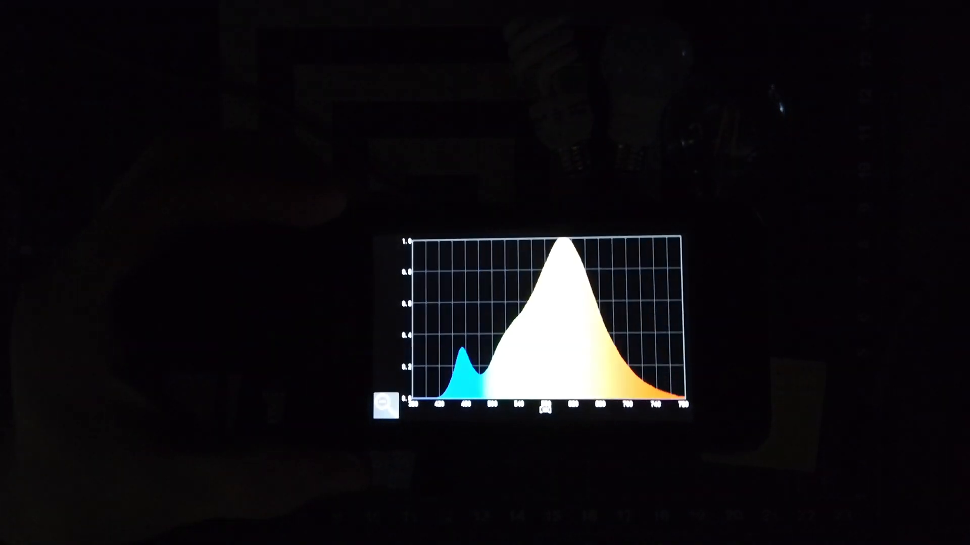
click(385, 405)
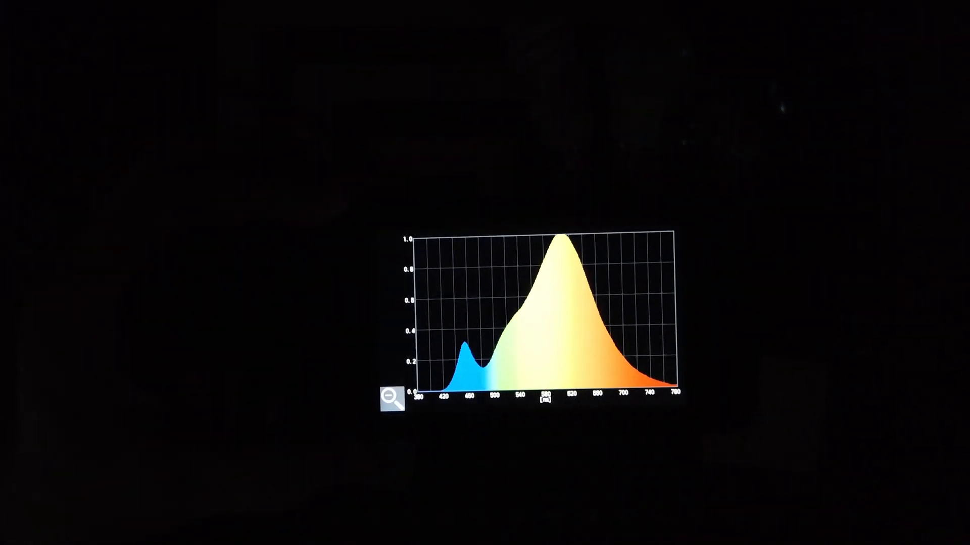